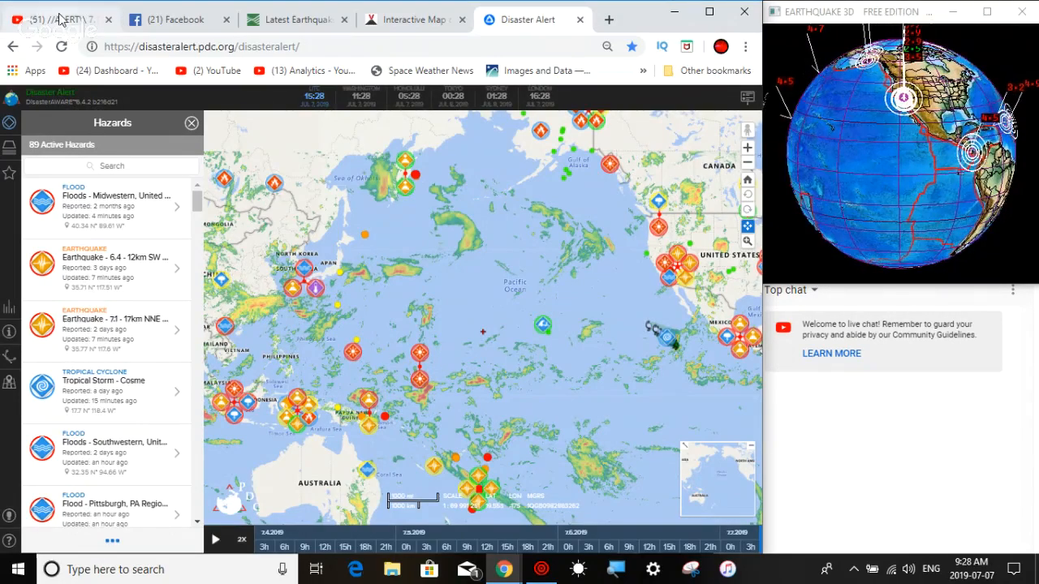
Show the VolcanoDiscovery map details of the M7.0 Northern Molucca Sea quake: 65 km deep, 15:08 UTC.
click(52, 19)
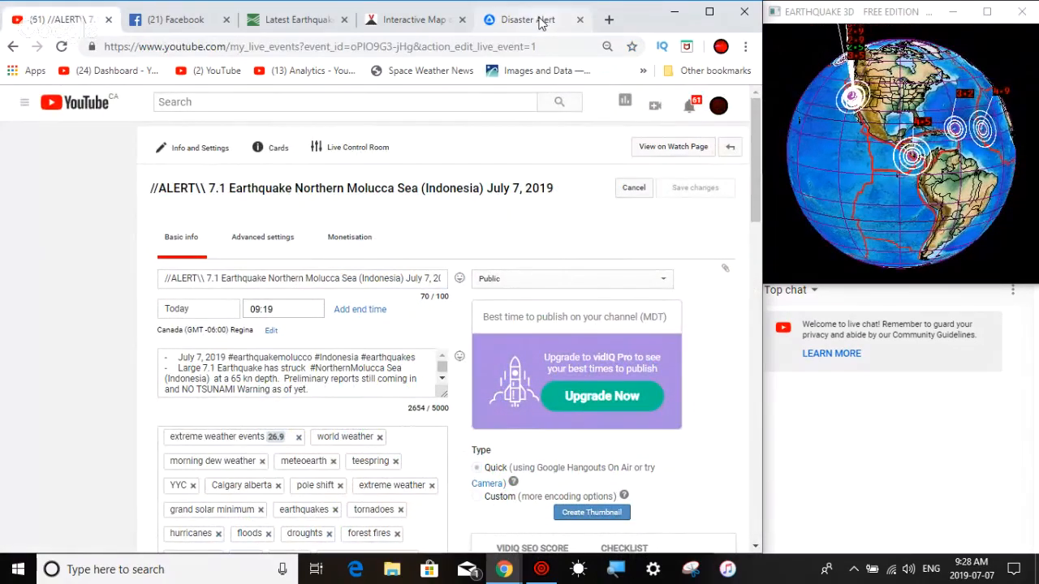
click(526, 19)
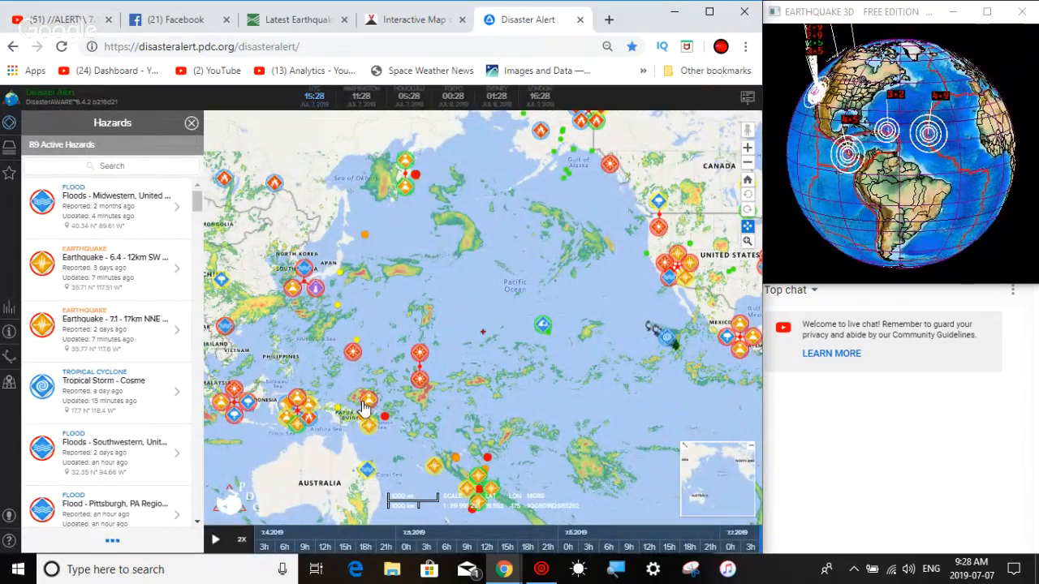
click(414, 20)
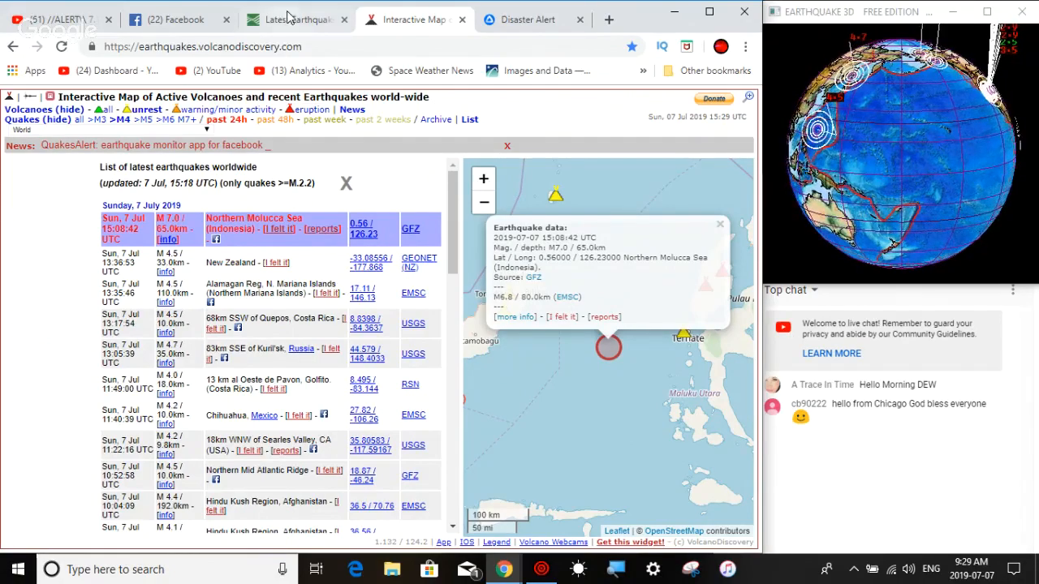
Centre the USGS map on the M6.9 quake 129 km WSW of Kota Ternate and show its details.
click(296, 19)
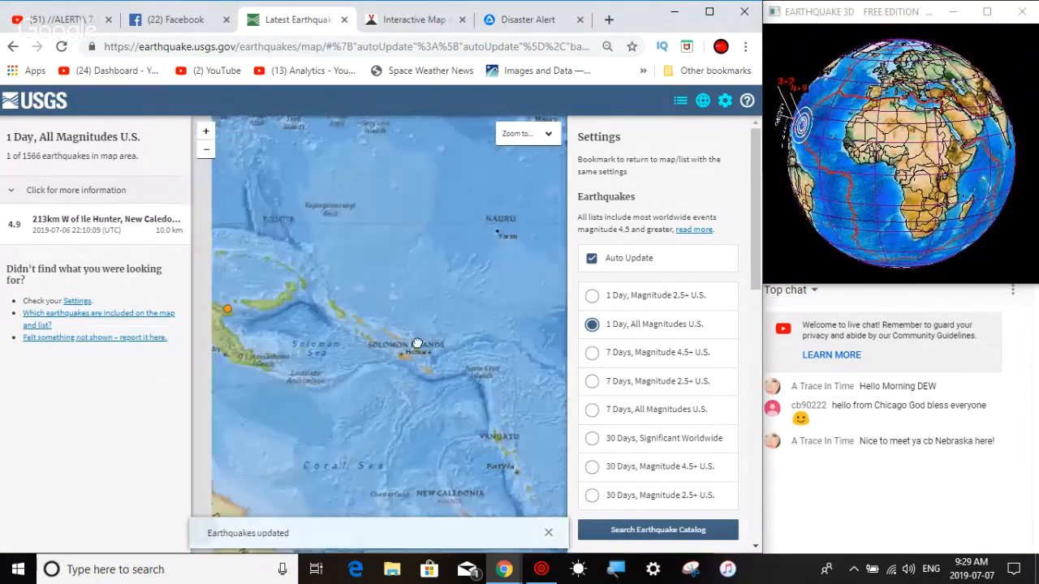
drag(416, 341, 375, 268)
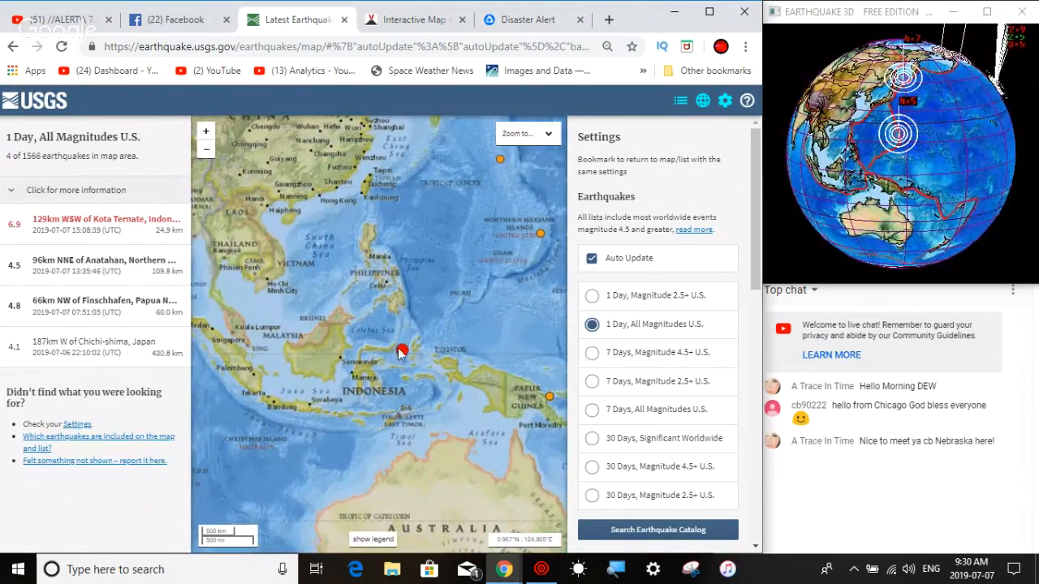
click(402, 351)
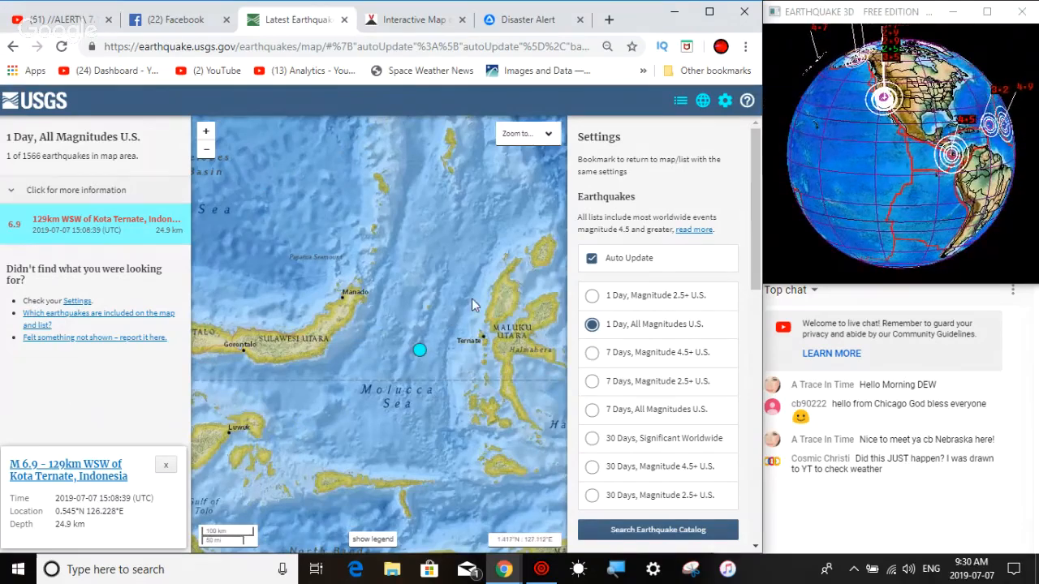
drag(474, 304, 416, 333)
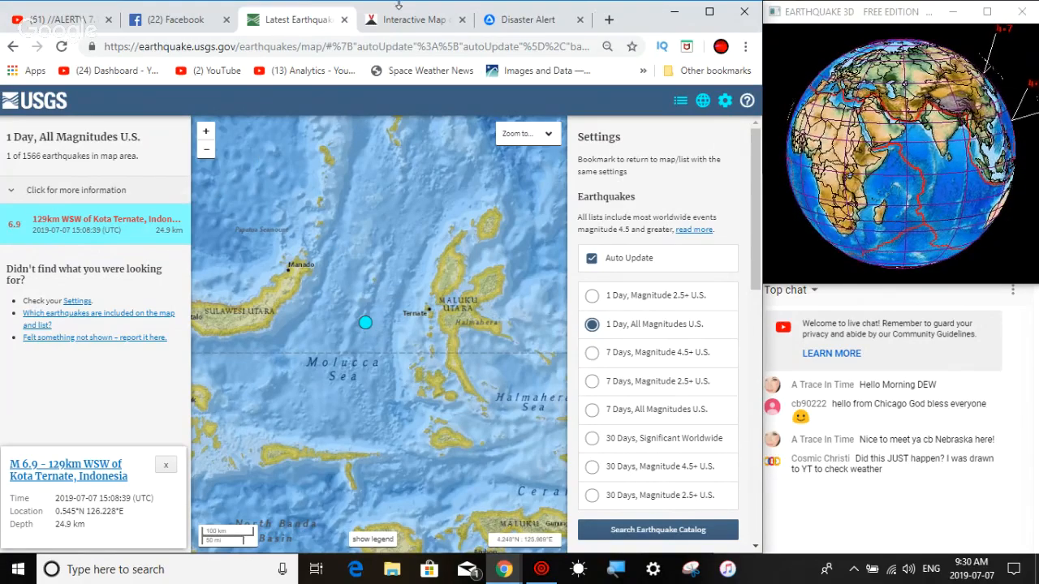
Return to VolcanoDiscovery's M7.0 Northern Molucca Sea quake popup, which also lists EMSC's M6.8.
click(415, 18)
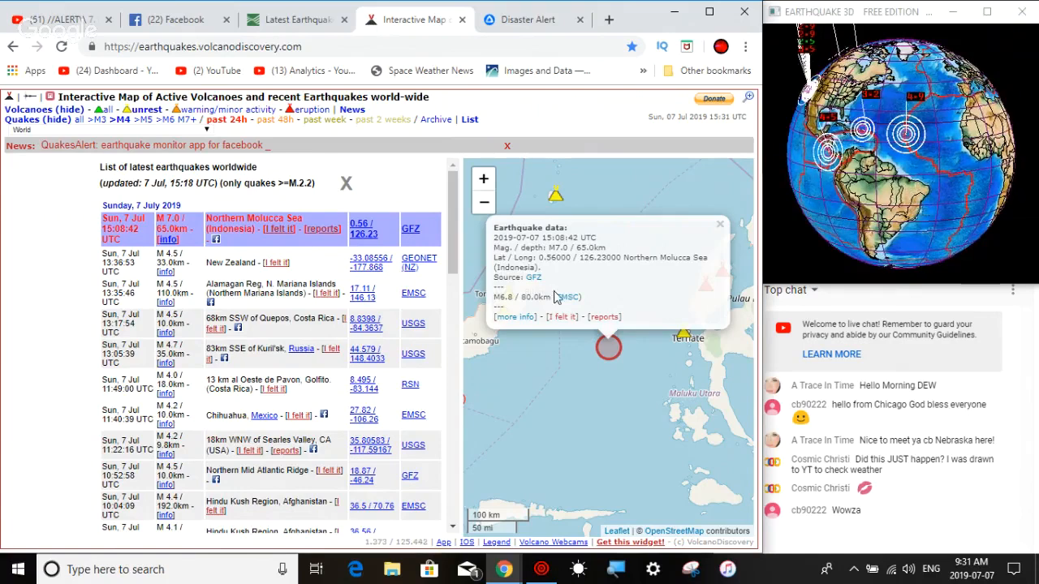
mouse_move(568, 297)
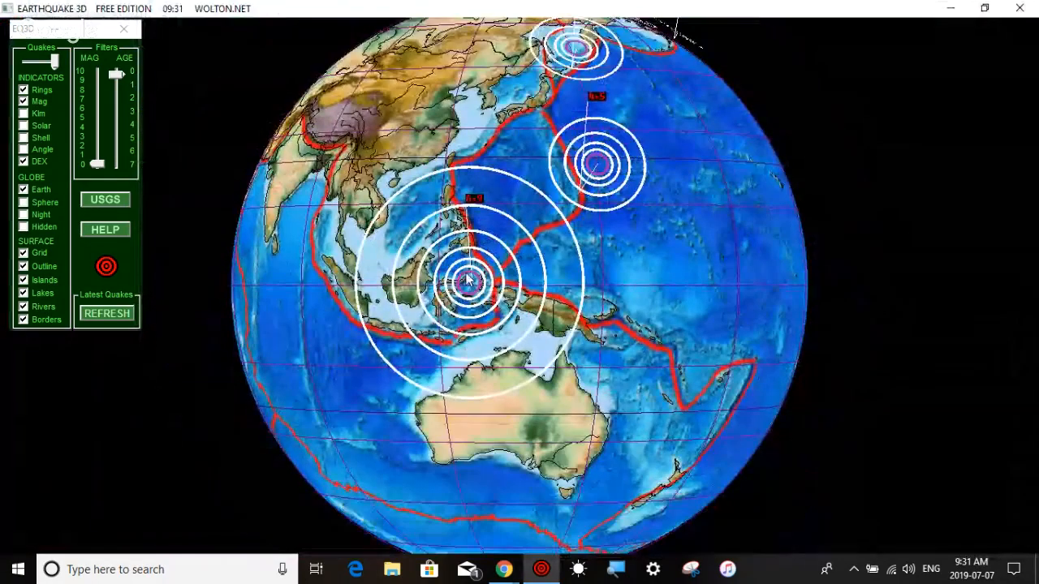
click(24, 113)
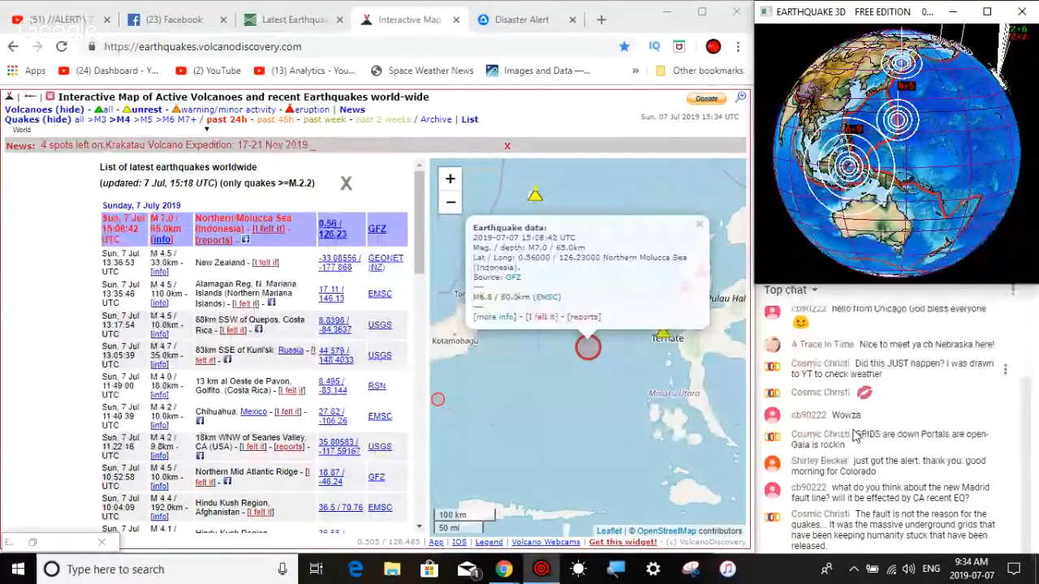
scroll(down, 3)
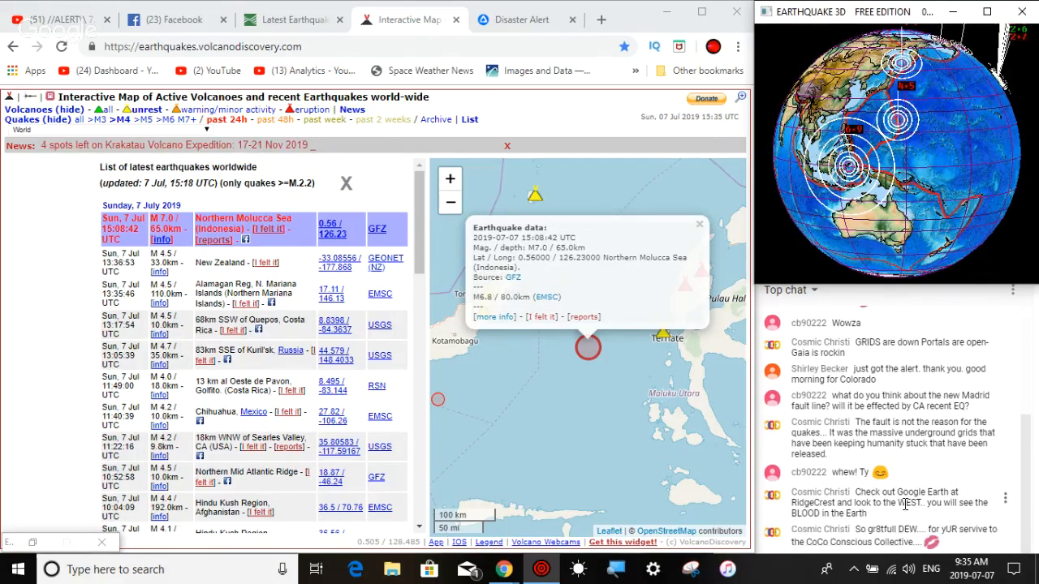
mouse_move(836, 296)
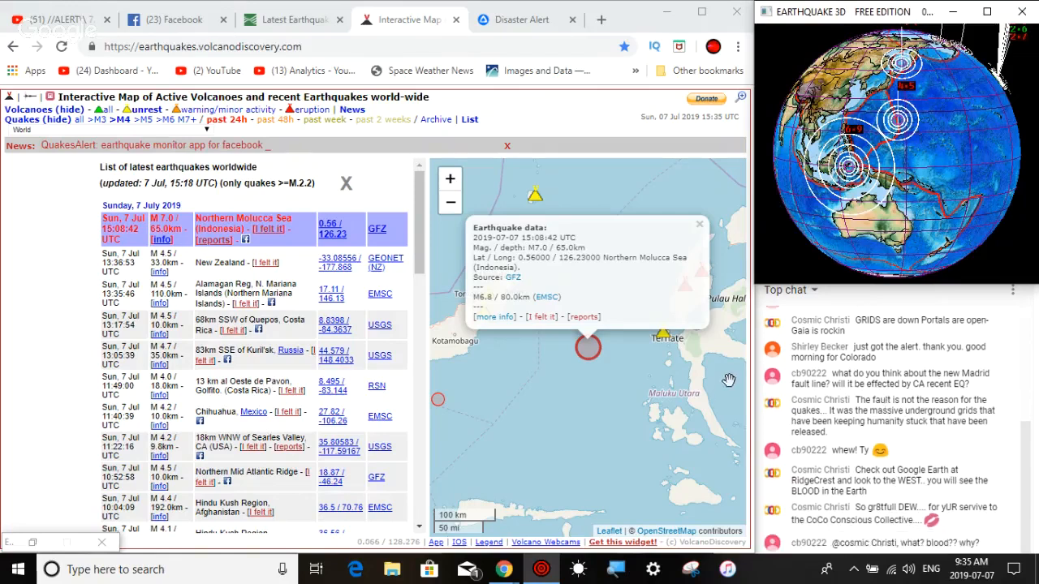
mouse_move(758, 418)
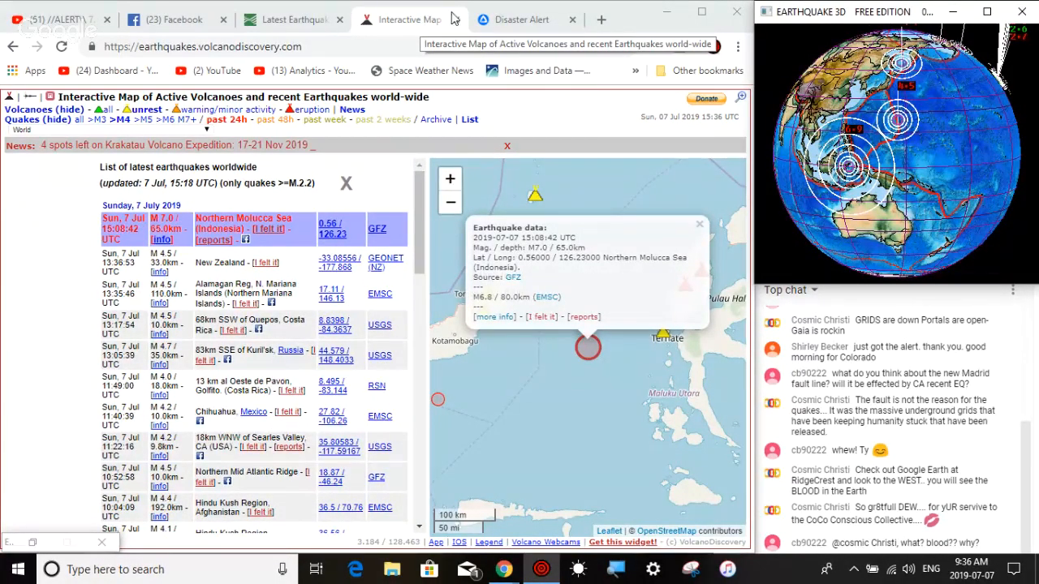
Centre Disaster Alert's map on the M6.9 quake 129 km WSW of Kota Ternate.
click(521, 18)
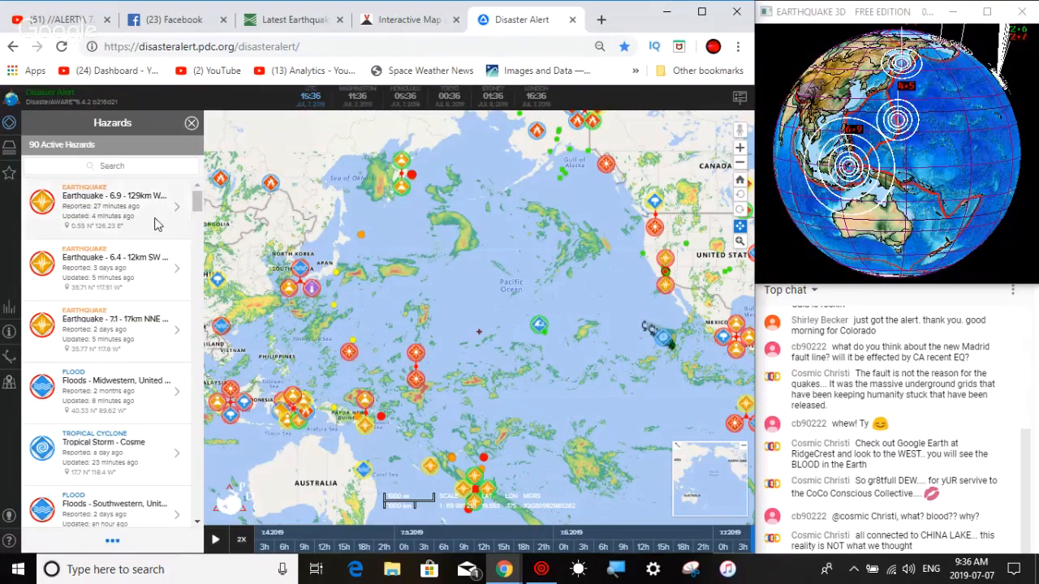
mouse_move(485, 378)
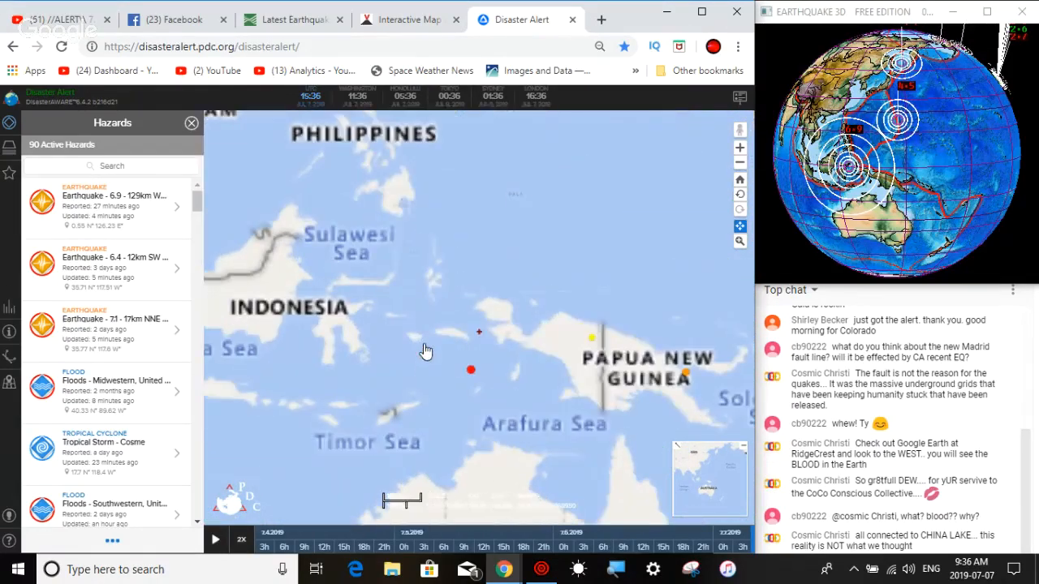
drag(426, 351, 445, 290)
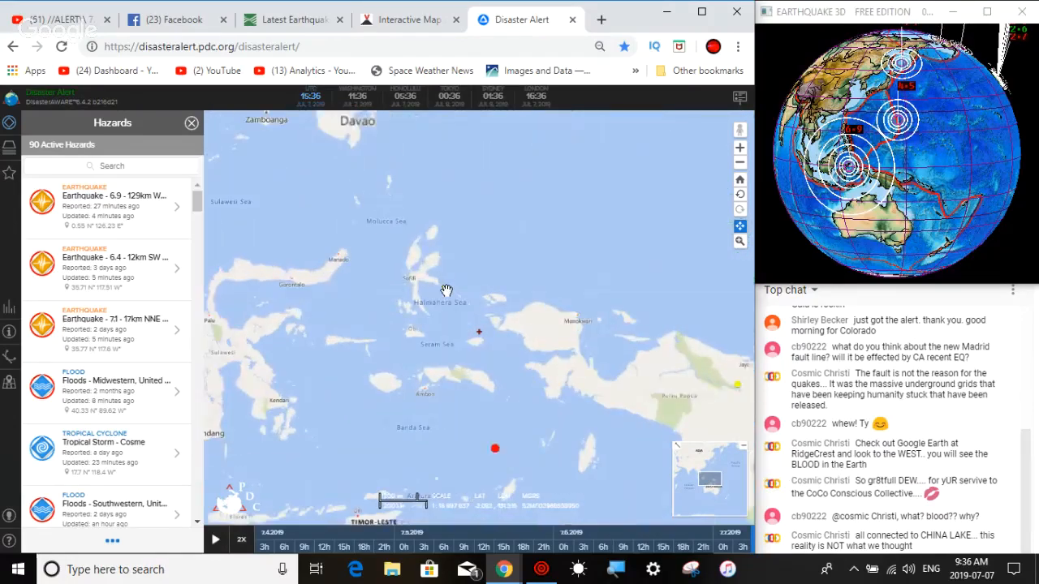
click(374, 282)
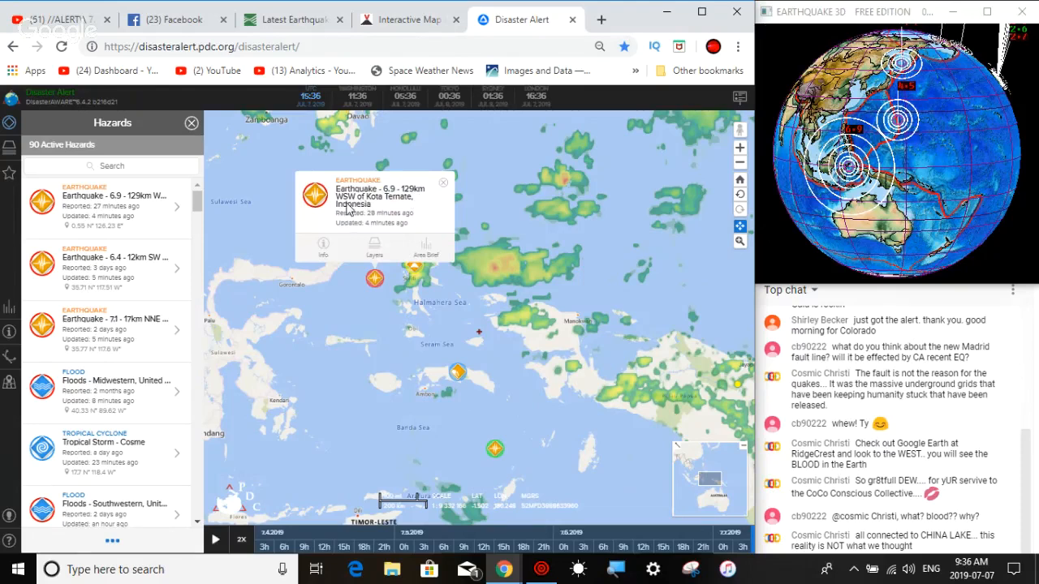
mouse_move(398, 211)
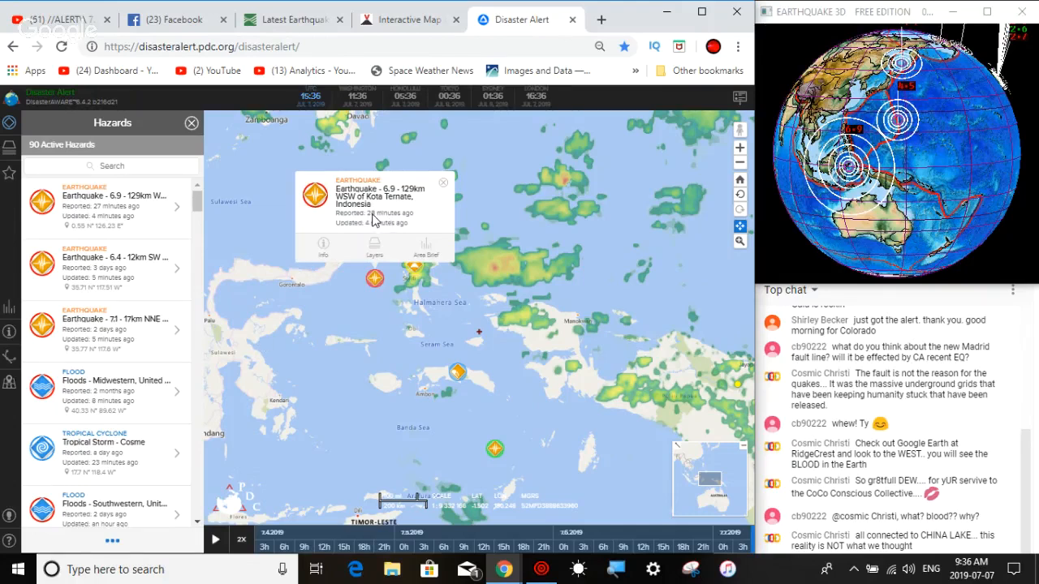
mouse_move(478, 398)
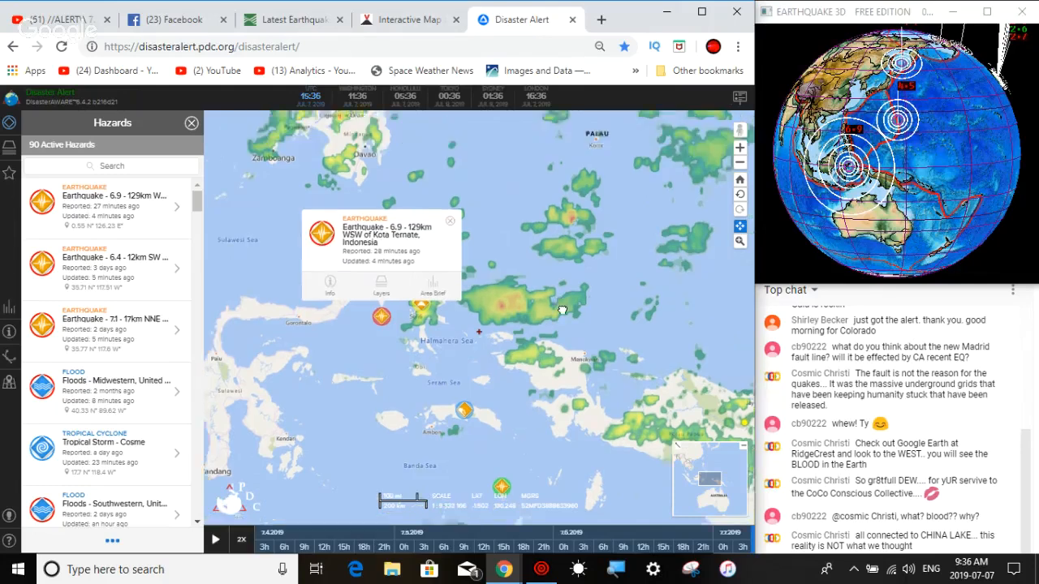
drag(560, 308, 558, 368)
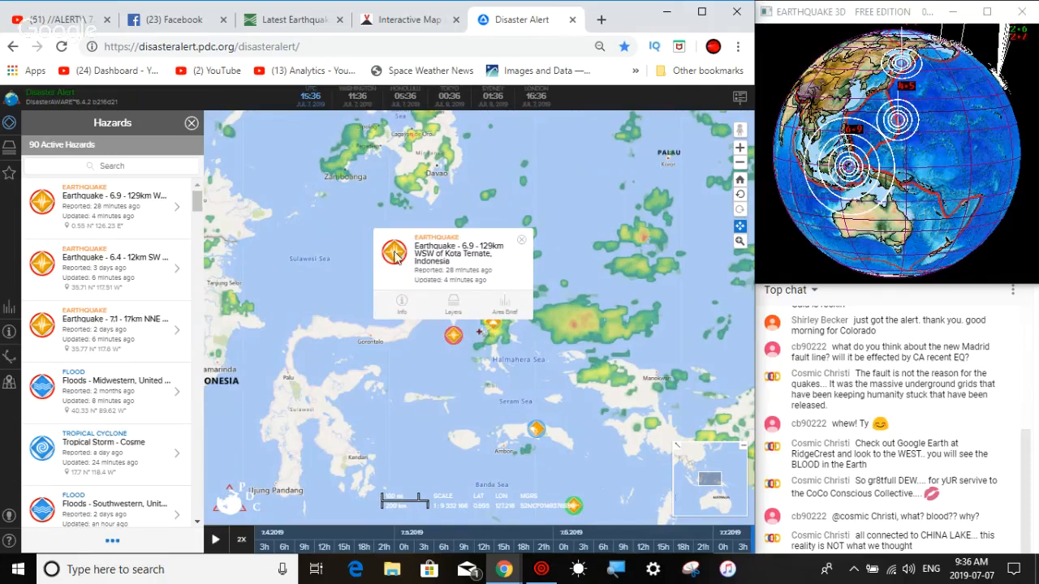
mouse_move(438, 364)
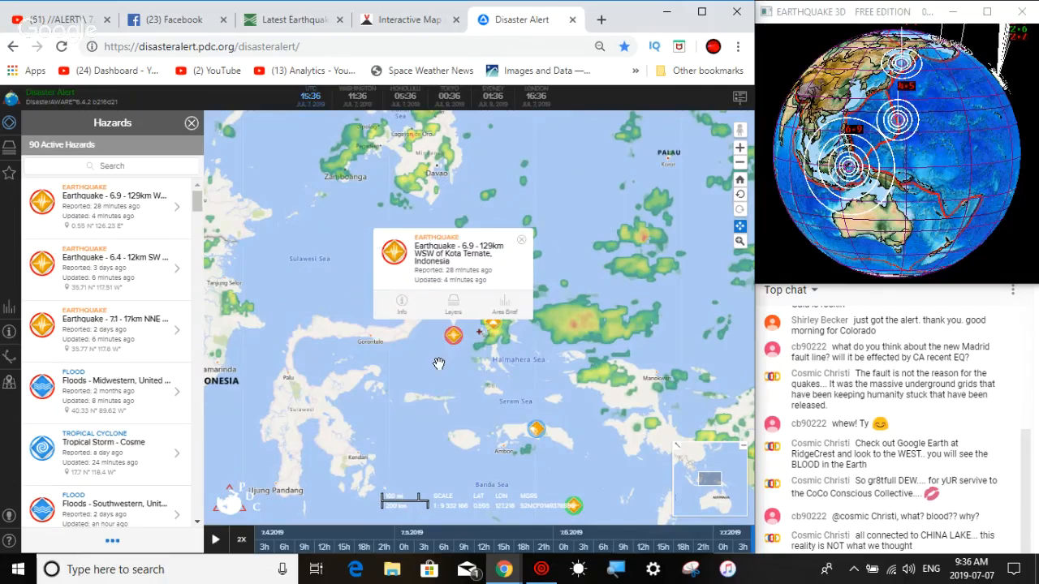
mouse_move(519, 245)
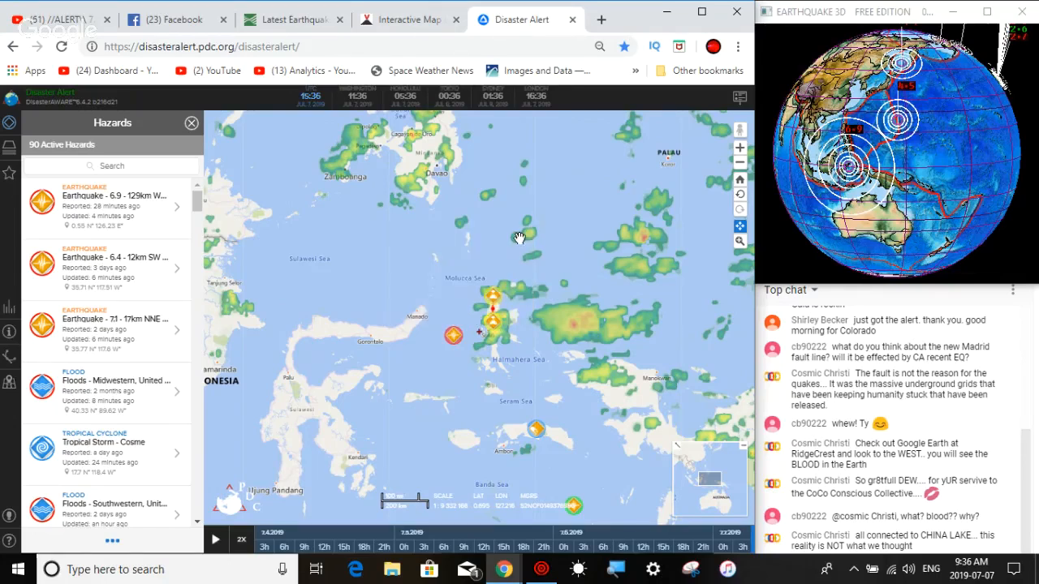
mouse_move(576, 381)
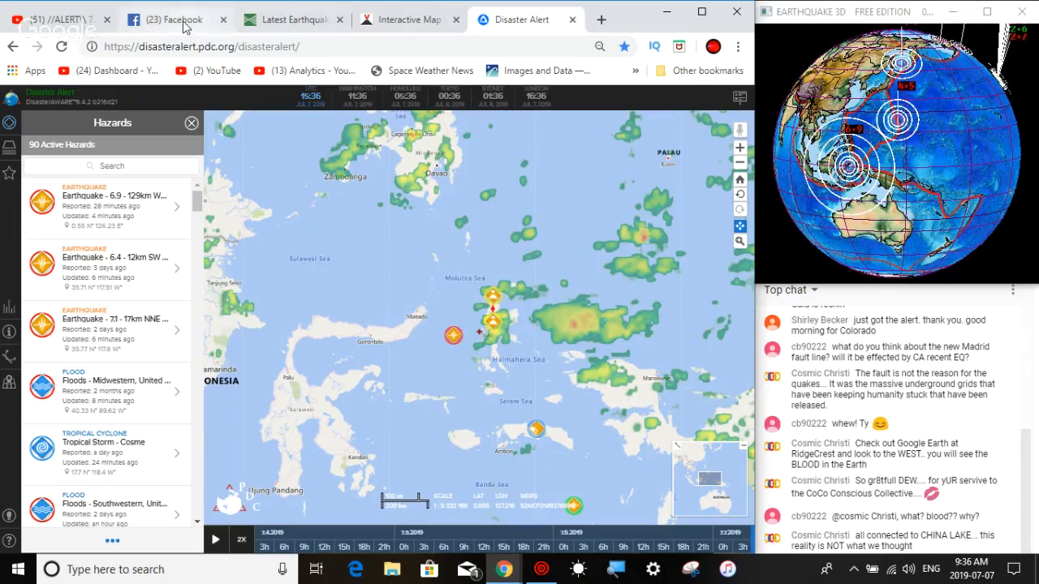
Show the Facebook news feed and the Messenger chat about the 7.0 quake.
click(171, 18)
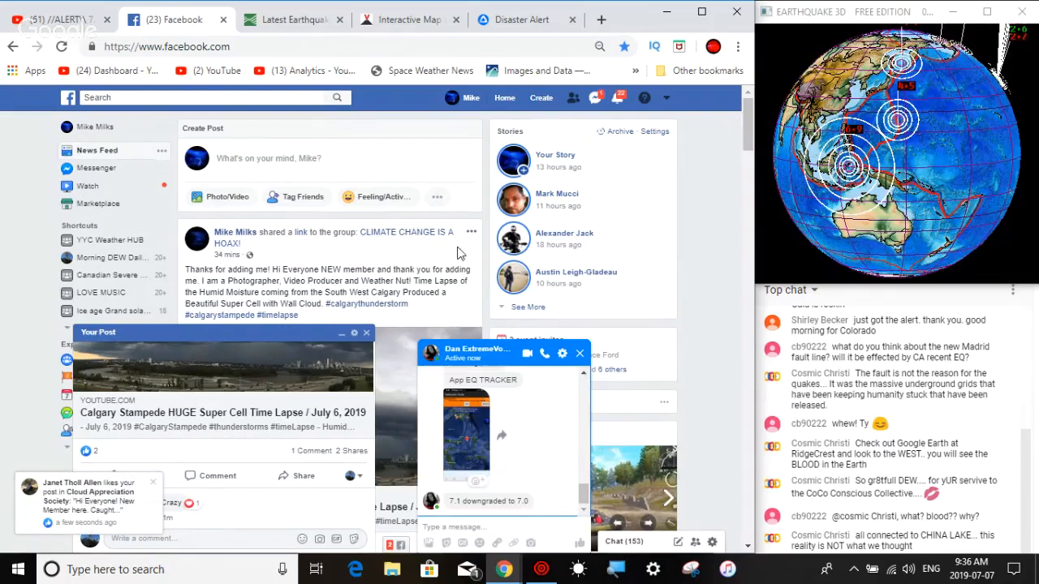
mouse_move(487, 543)
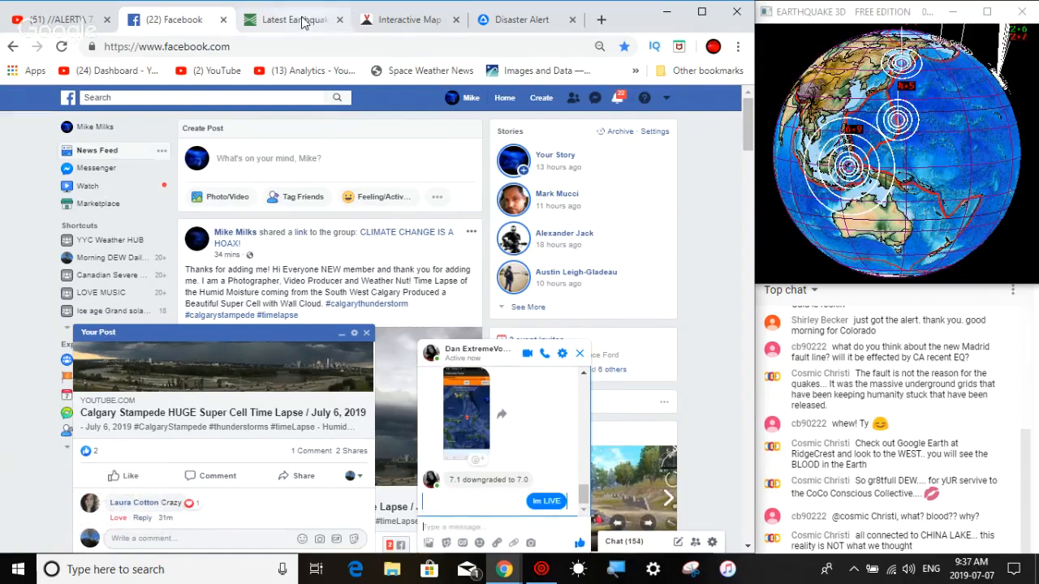
Close VolcanoDiscovery's earthquake list and quake popup to show the Molucca Sea quake circle.
click(408, 18)
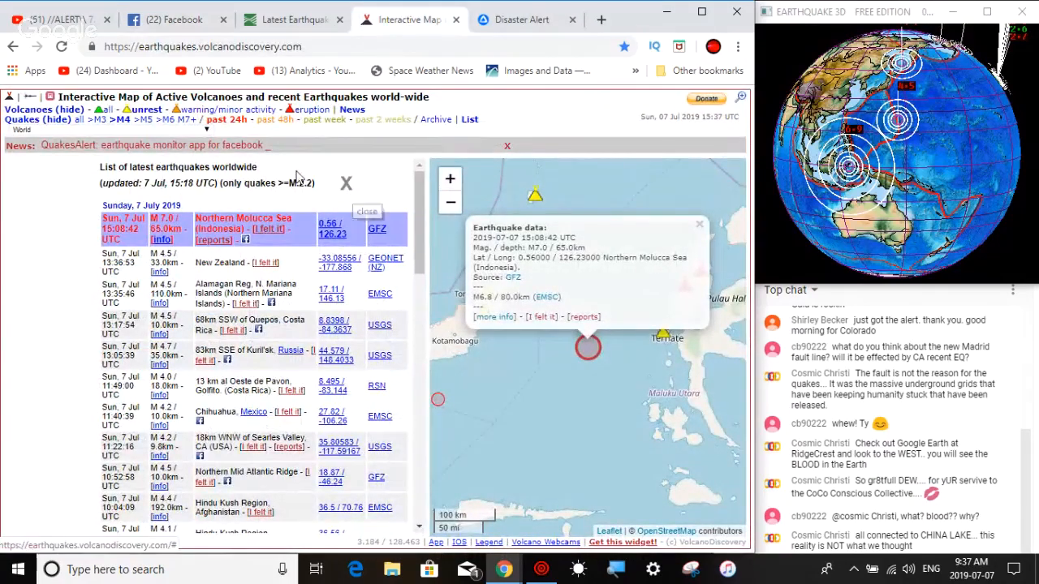
mouse_move(313, 108)
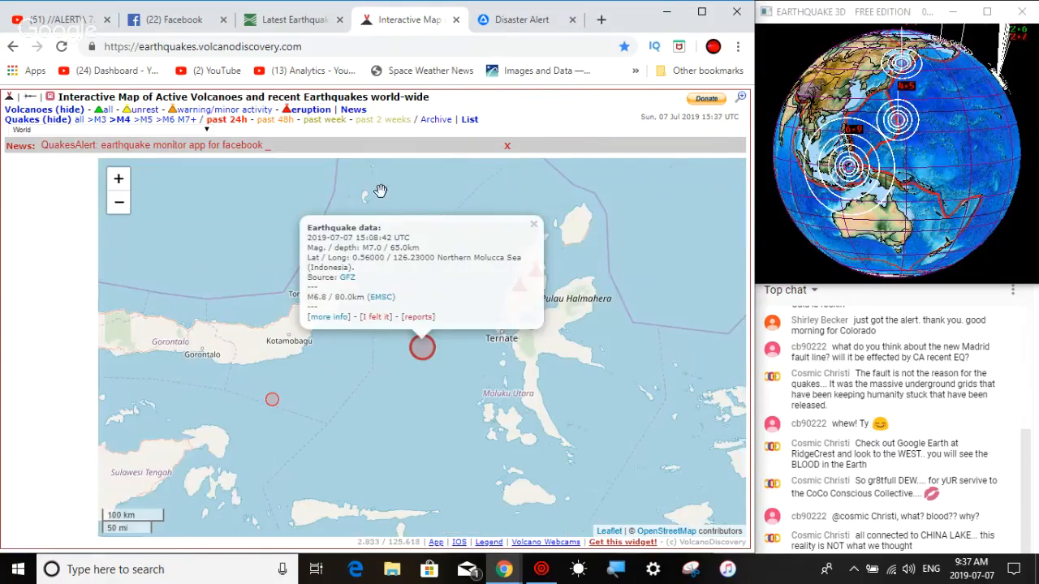
click(533, 224)
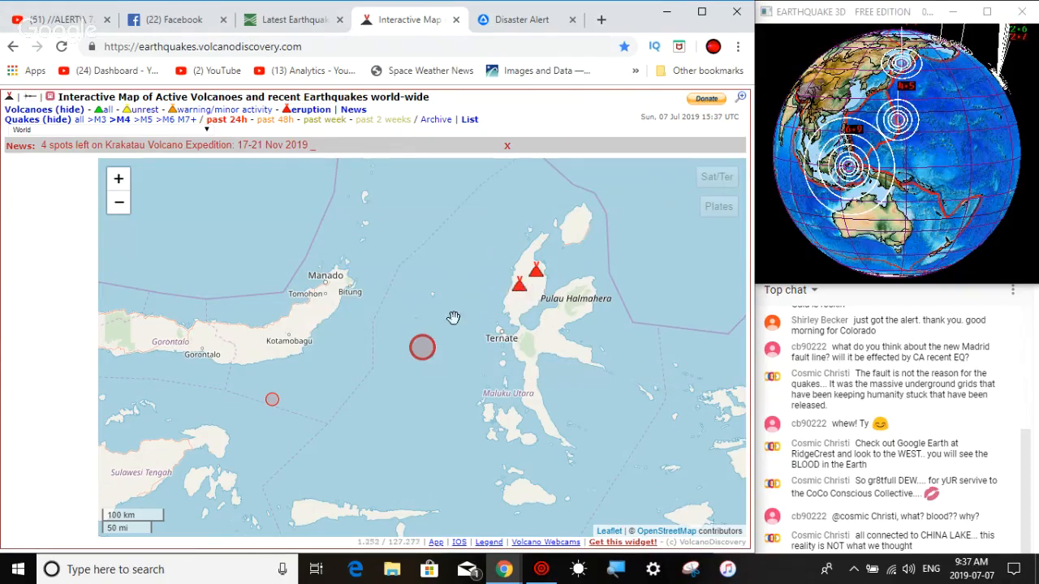
mouse_move(422, 348)
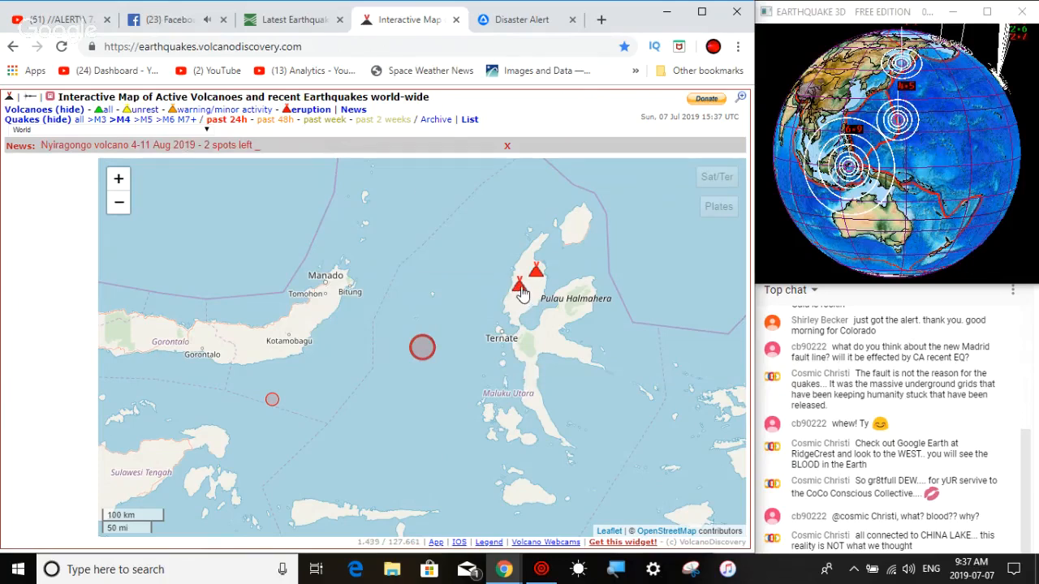
click(535, 269)
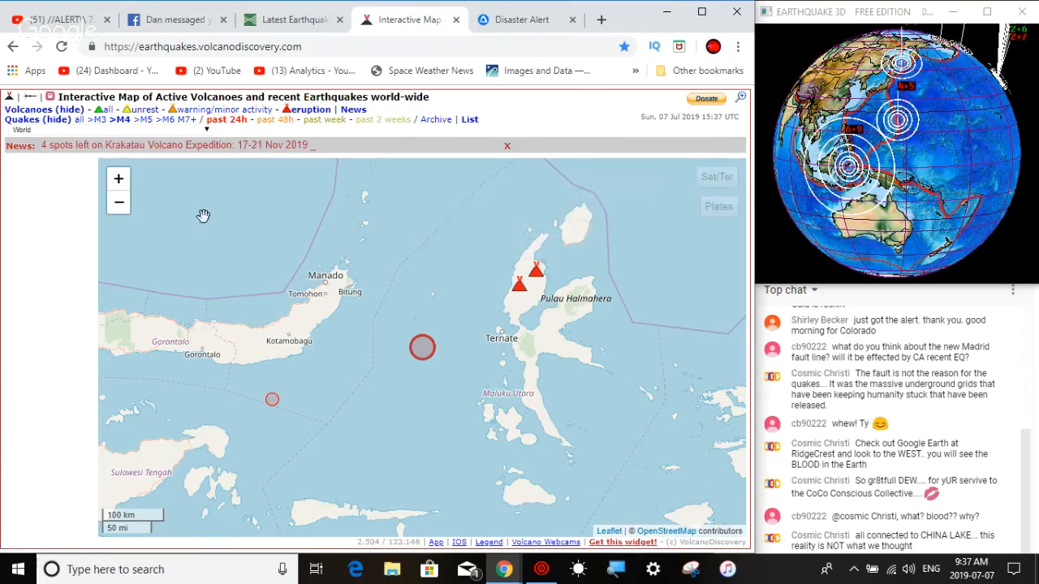
Inspect an Irian Jaya quake and Semeru volcano, then pan to western Indonesia.
click(119, 202)
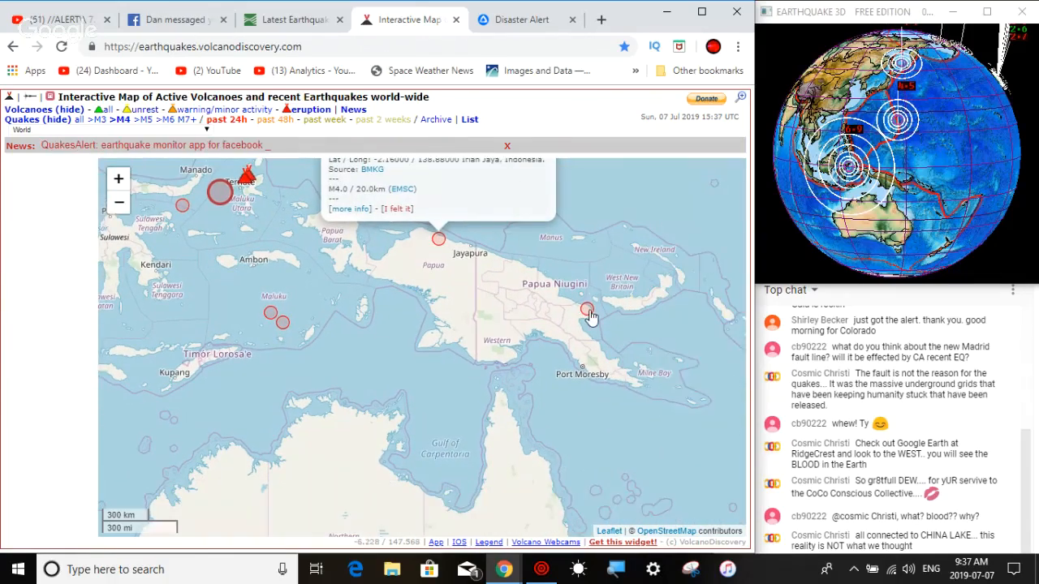
click(587, 309)
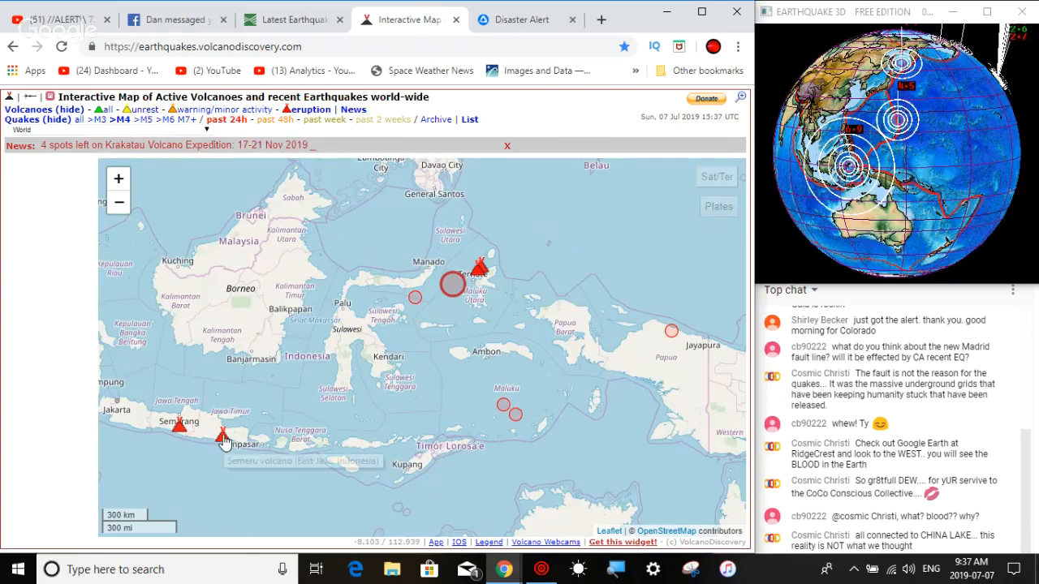
click(223, 432)
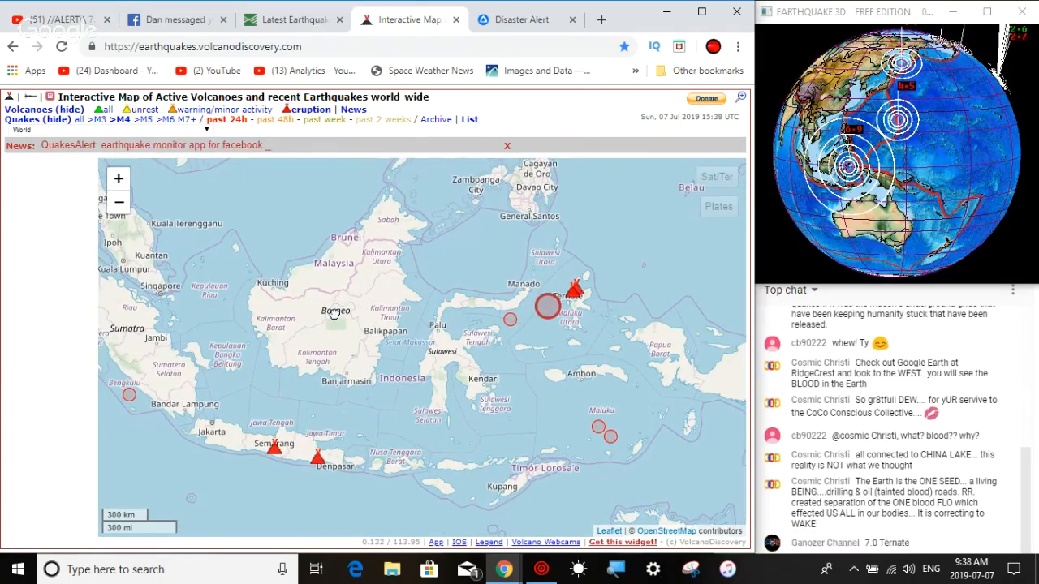
drag(332, 312, 305, 420)
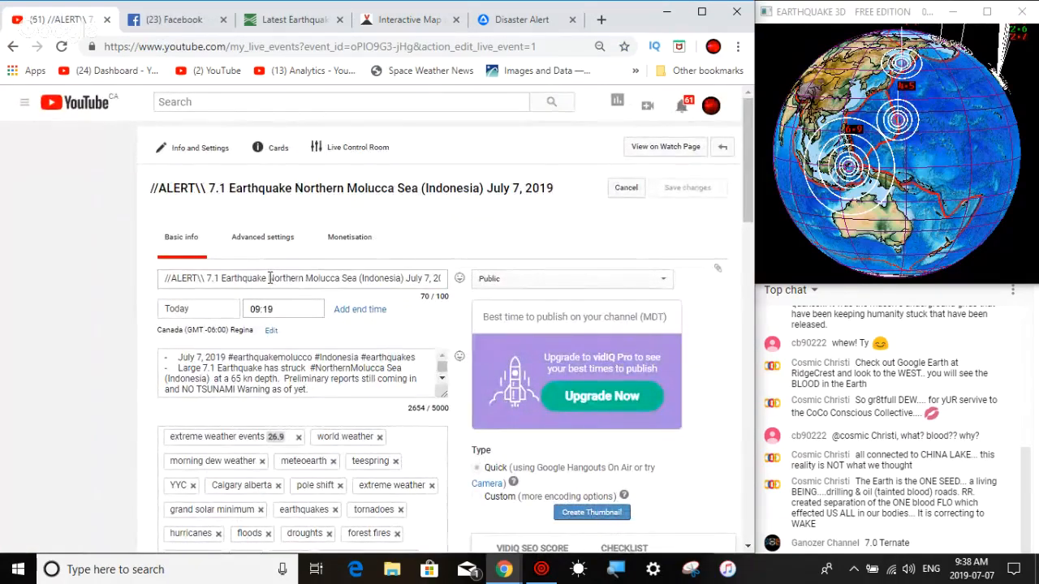
Retitle the stream 'Northern Molucca Sea Ternate, Indonesia / July 7, 2019' and save.
click(357, 278)
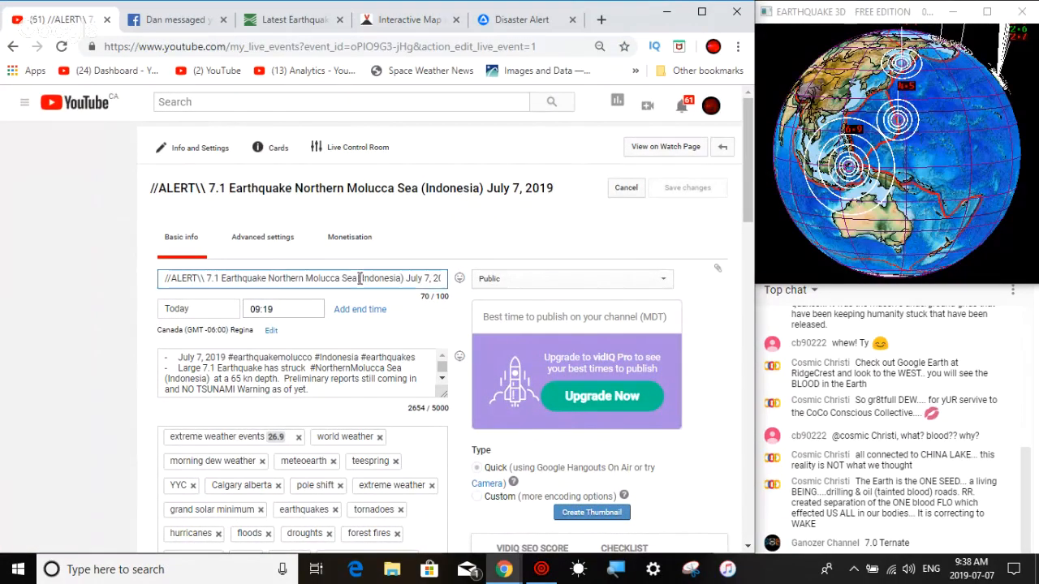
text(T)
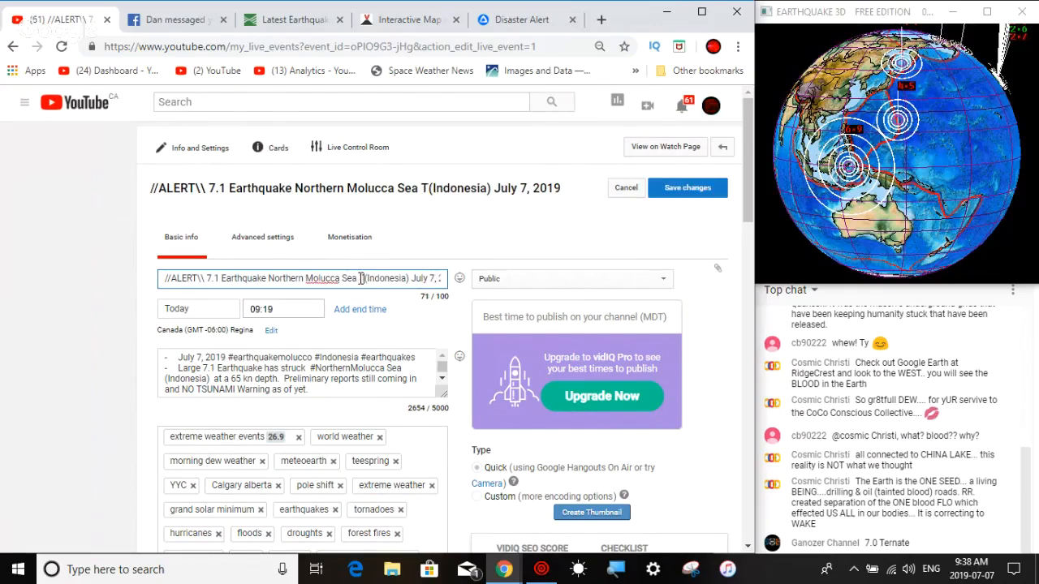
text(ernate)
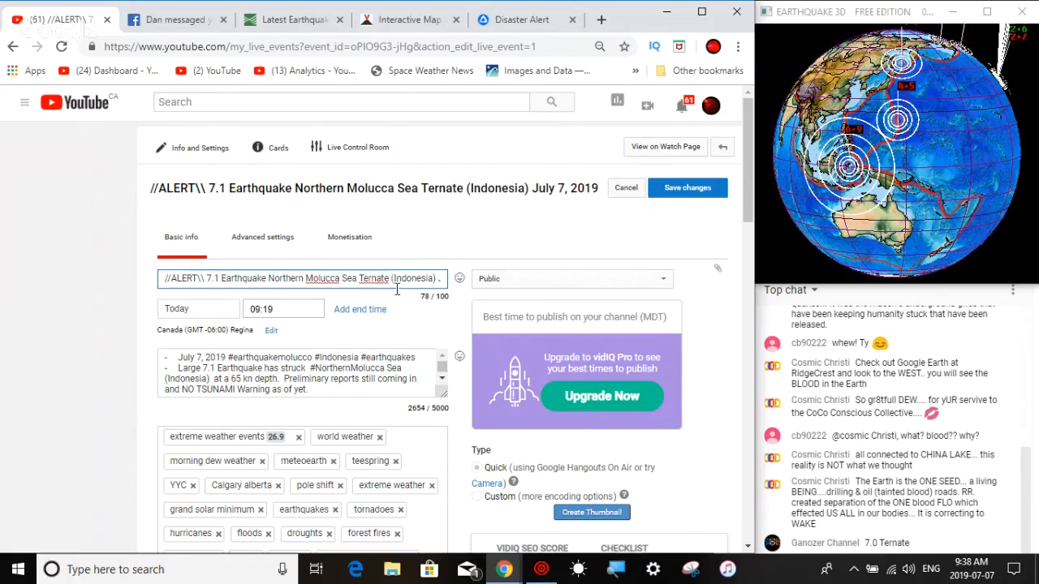
key(Backspace)
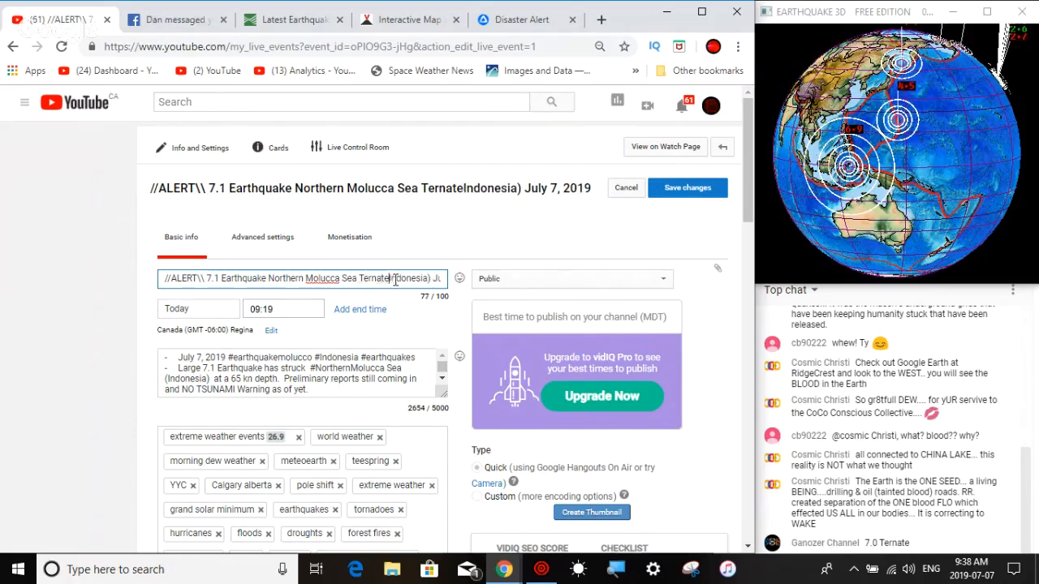
text(,)
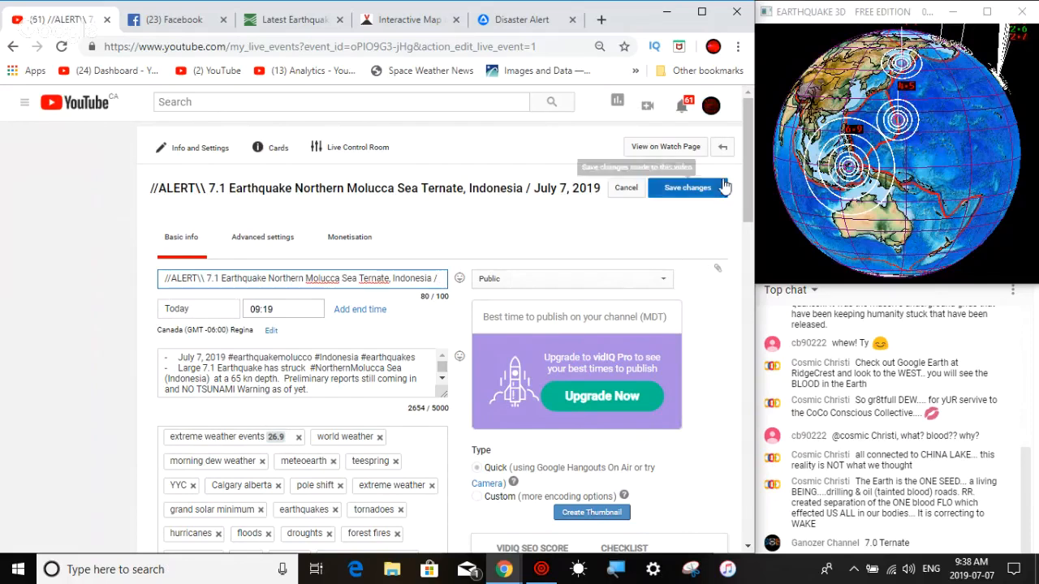
click(687, 188)
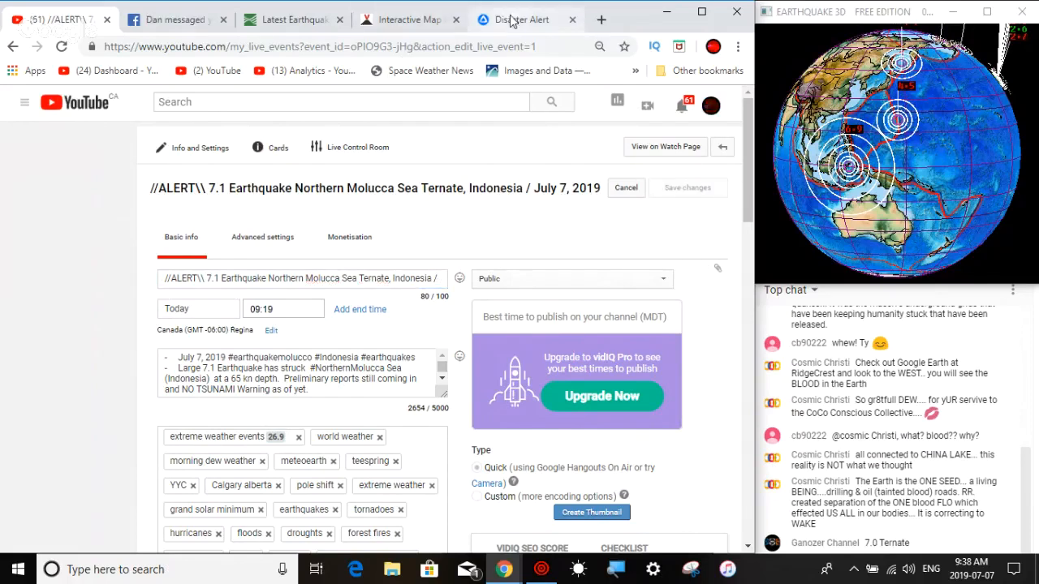
mouse_move(519, 19)
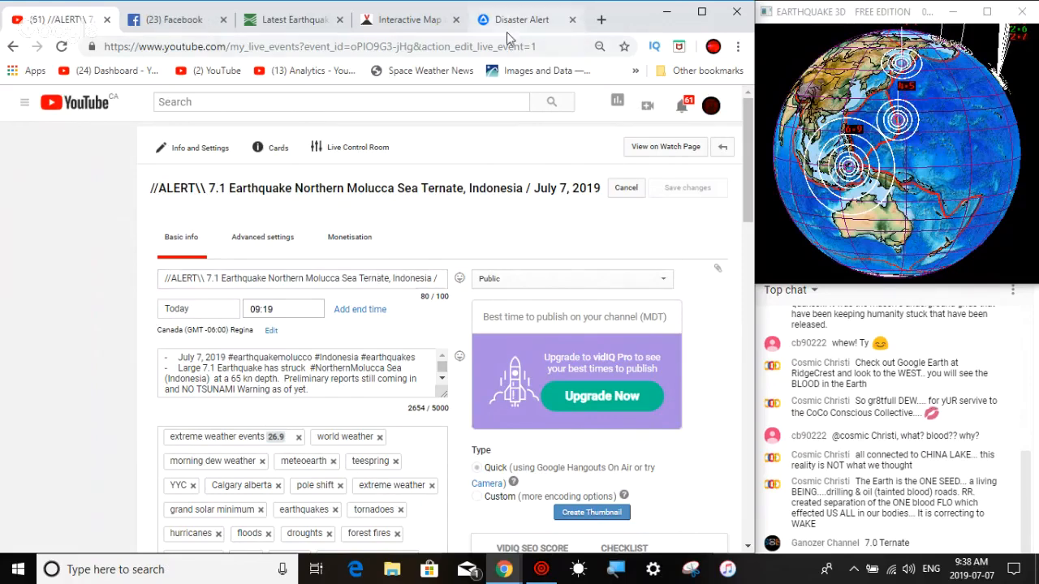
Show Disaster Alert's Molucca Sea map with the active hazards list closed.
click(521, 18)
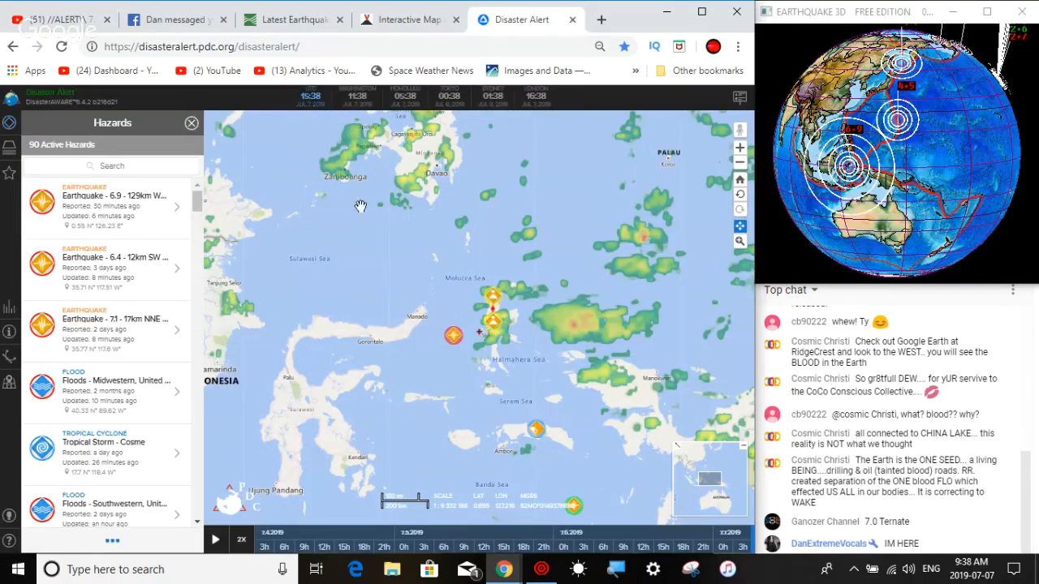
mouse_move(307, 333)
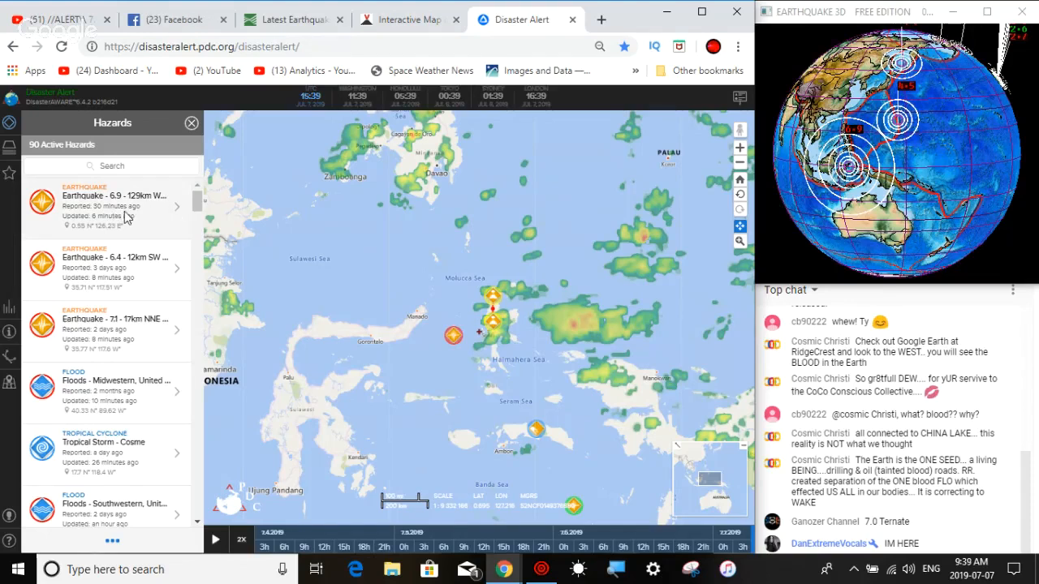
click(113, 205)
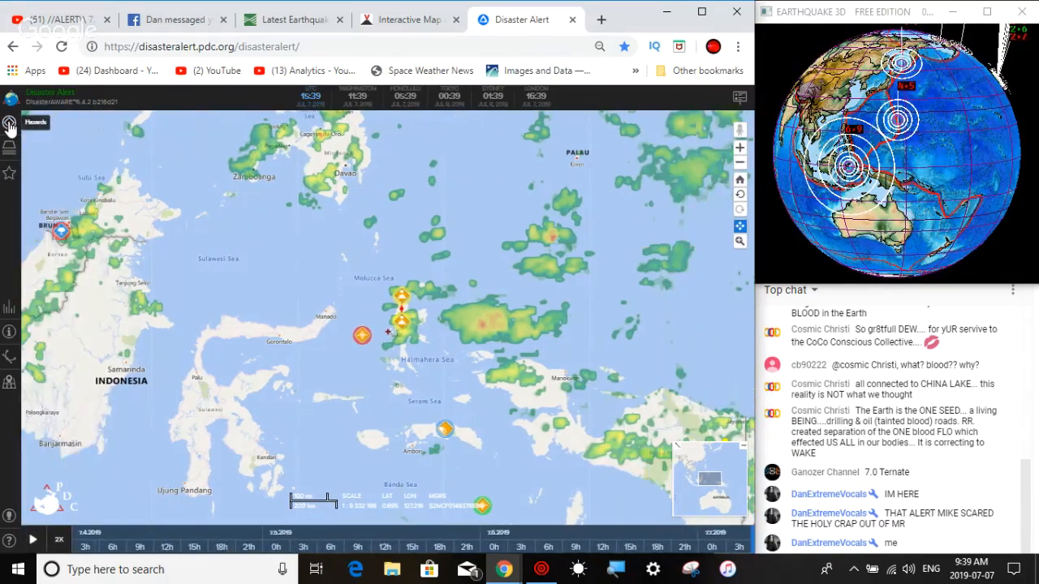
Reopen Disaster Alert's active hazards list beside the Molucca Sea map.
click(9, 125)
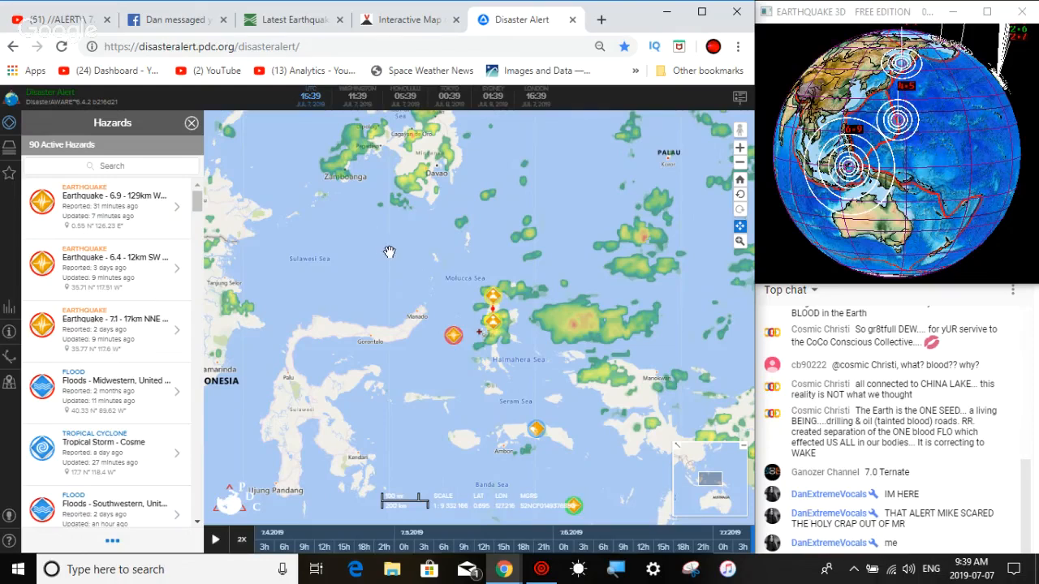
mouse_move(651, 452)
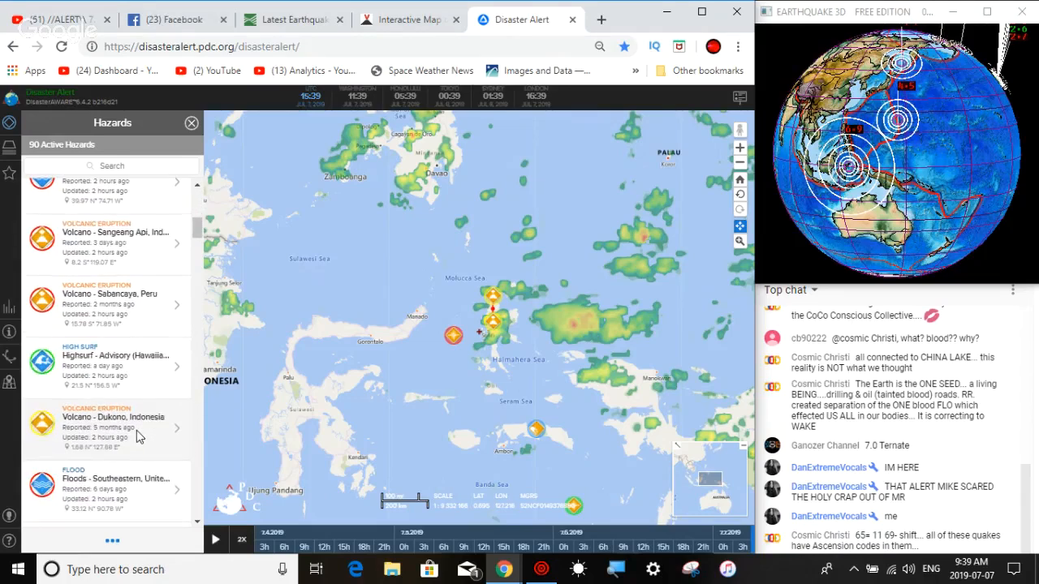
scroll(down, 3)
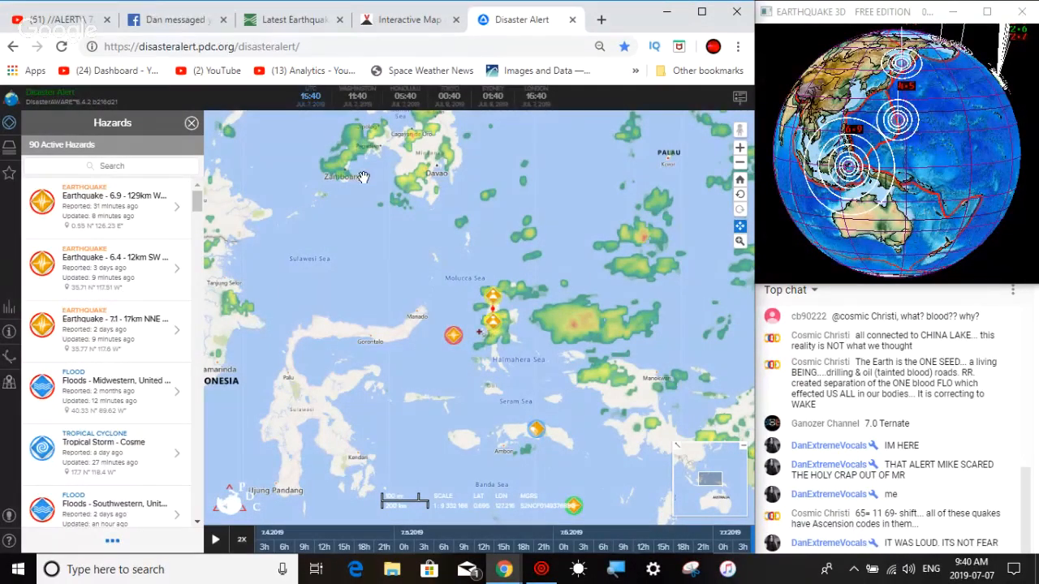
mouse_move(411, 341)
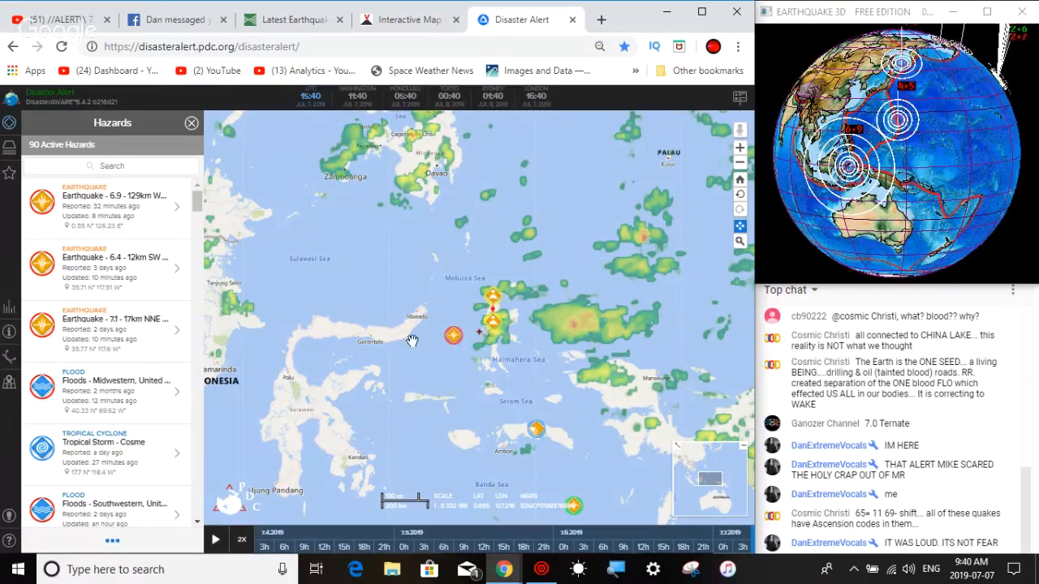
mouse_move(444, 317)
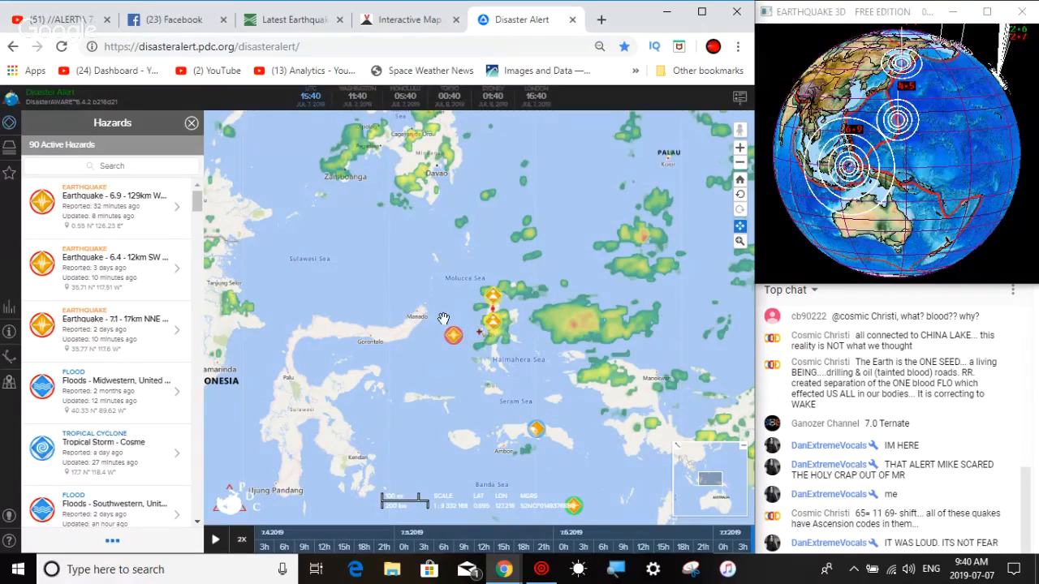